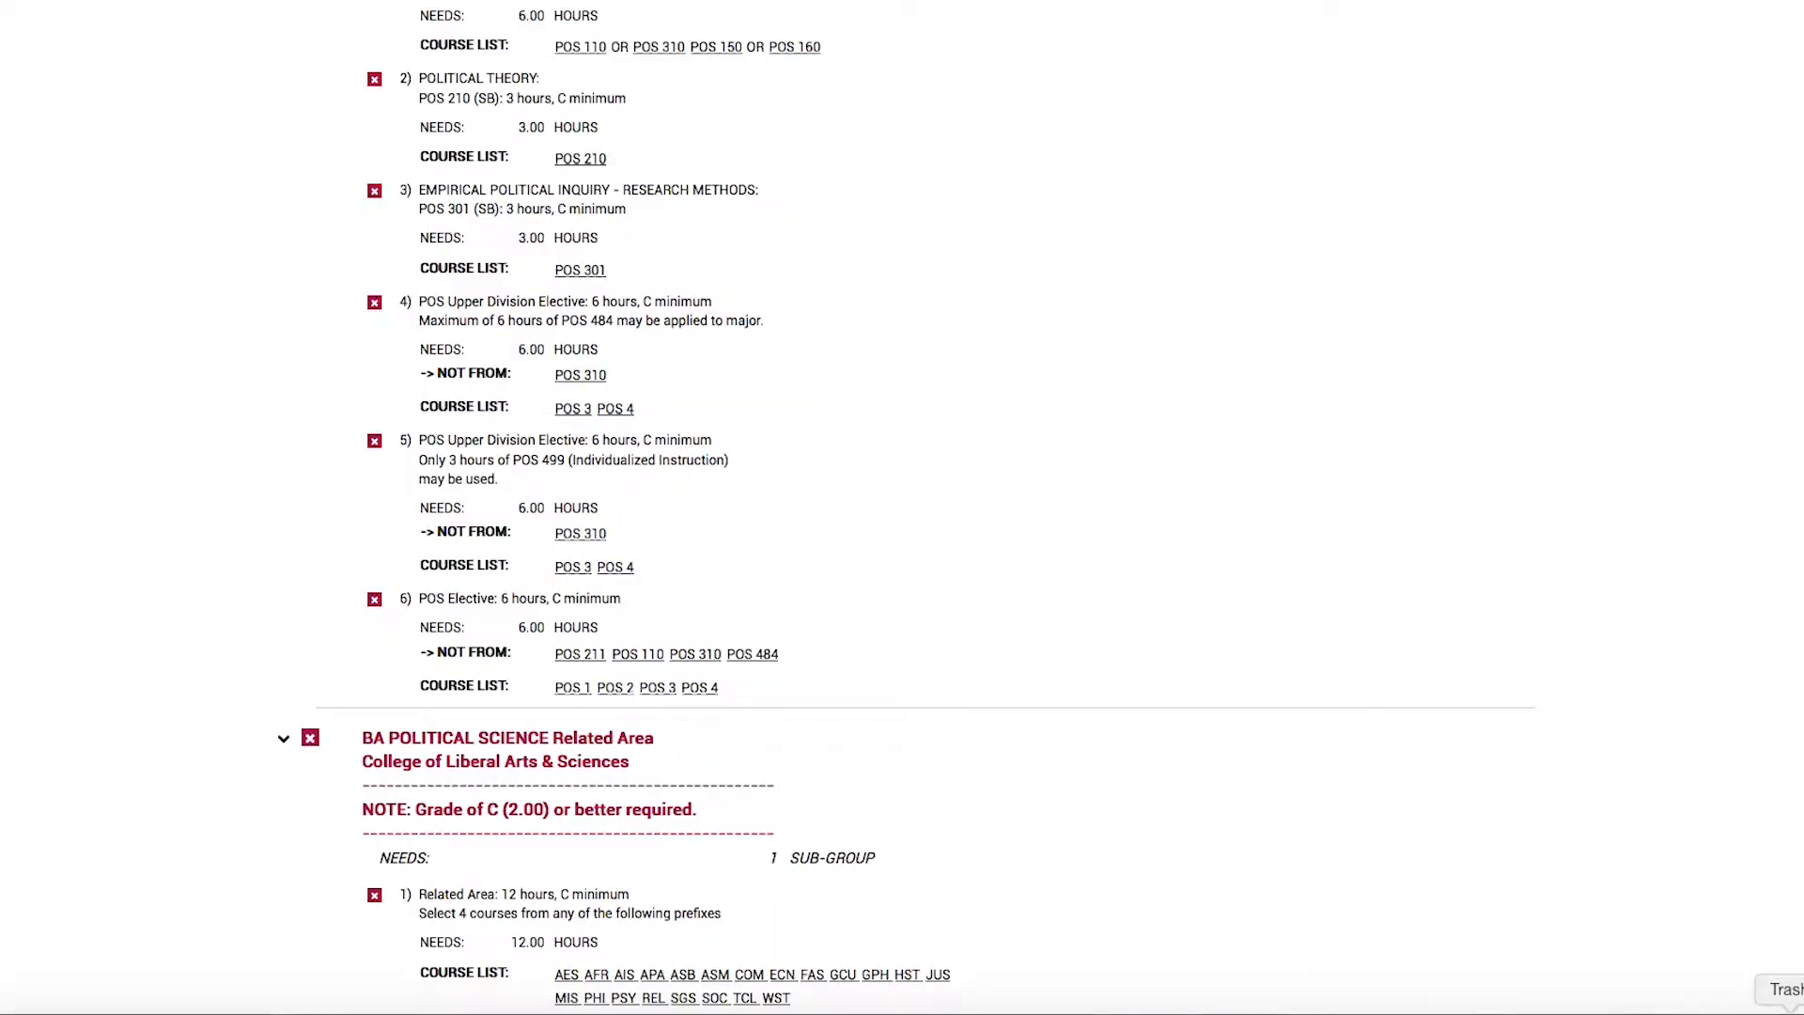
pyautogui.moveTo(548, 953)
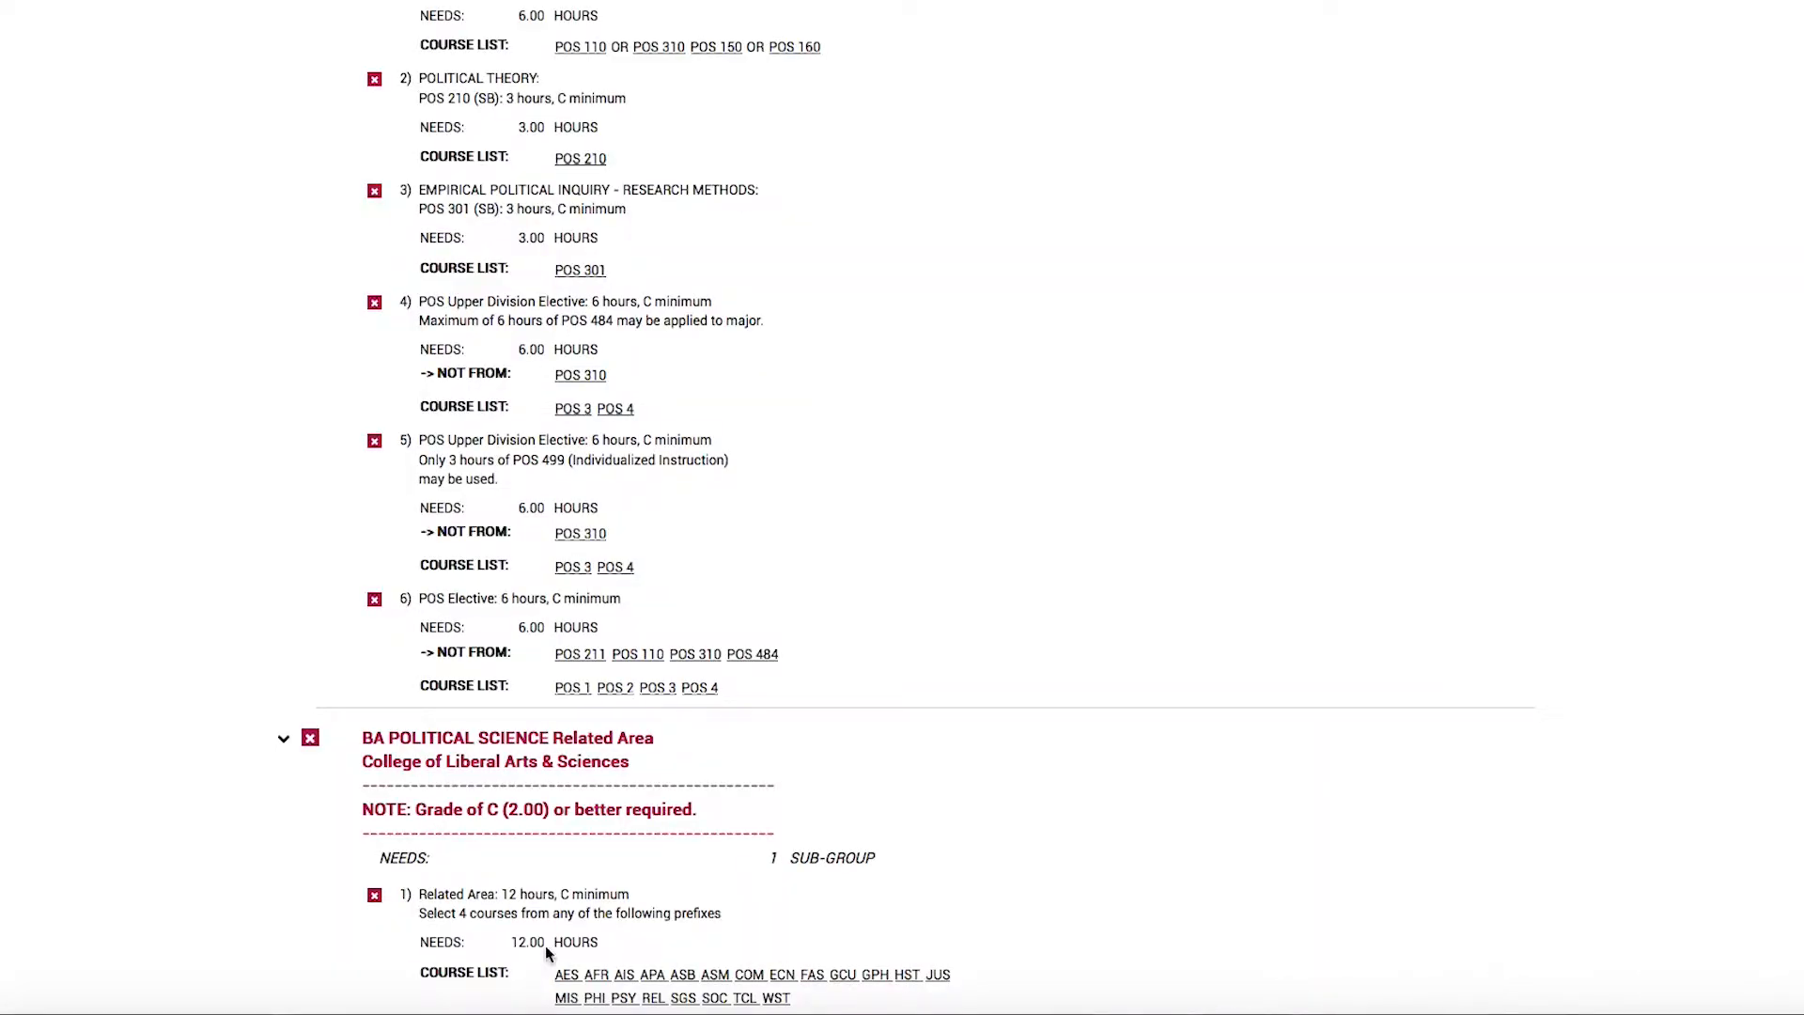
pyautogui.moveTo(614, 734)
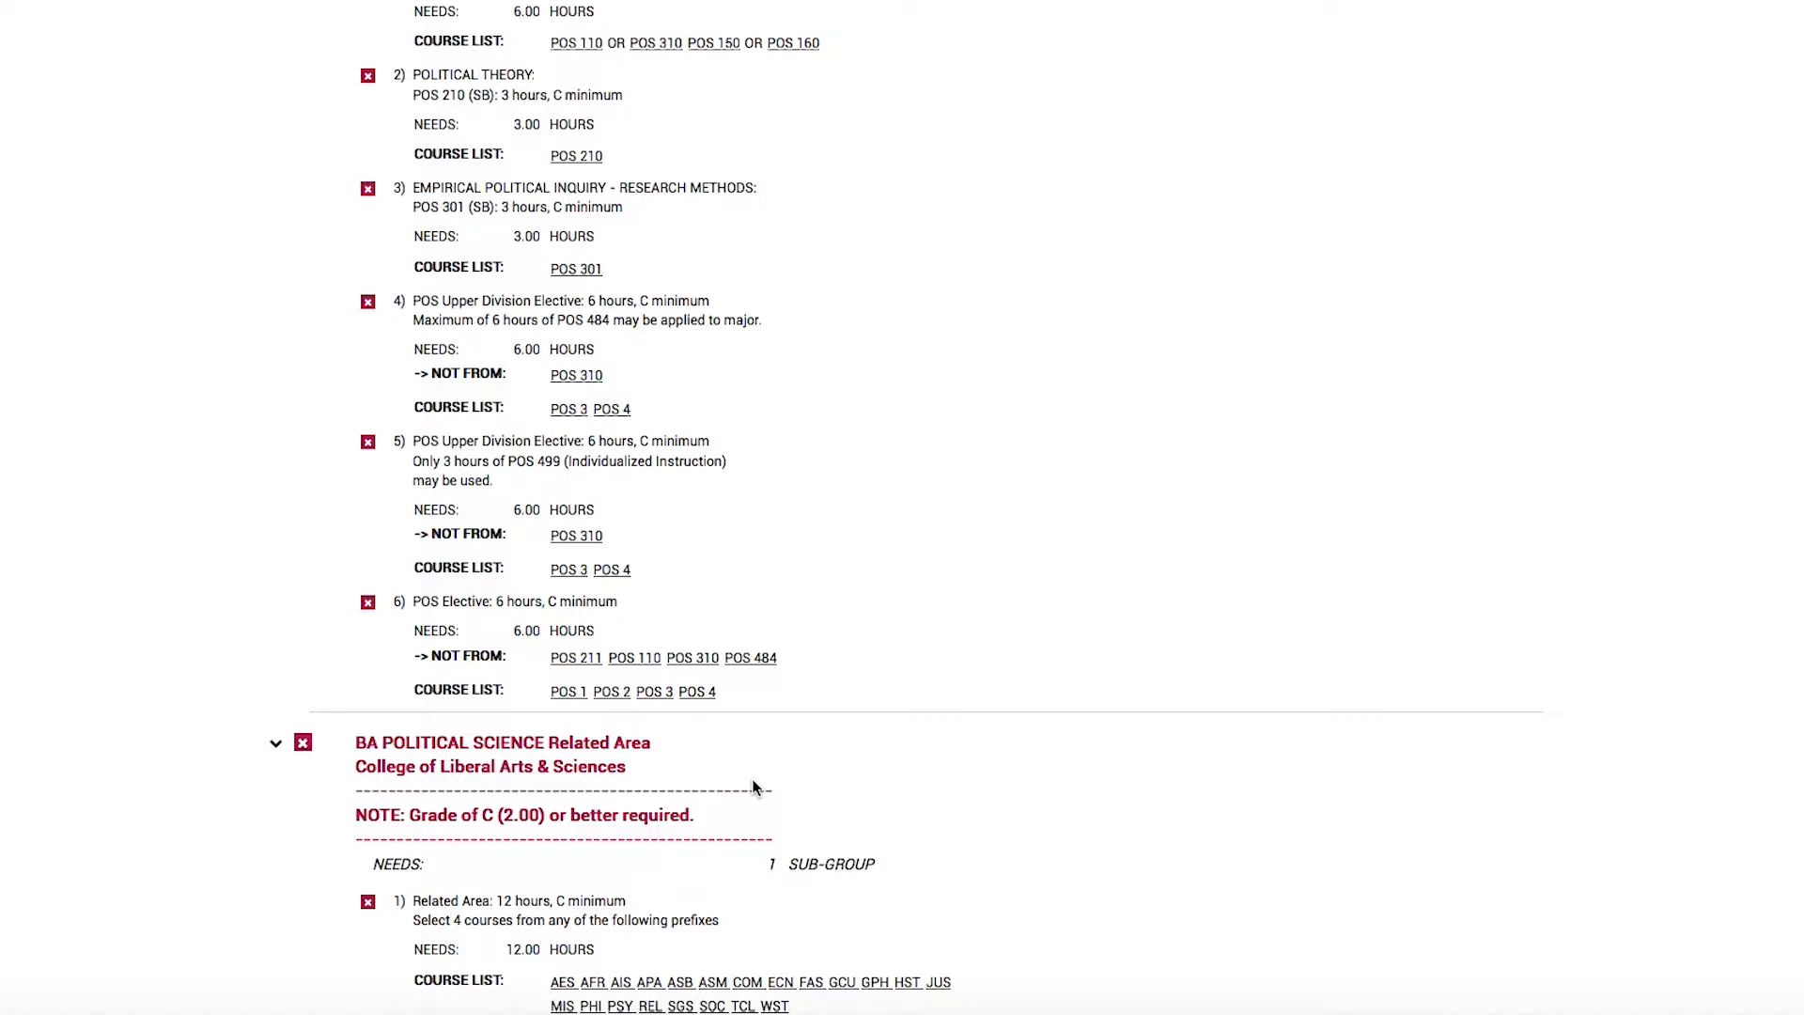
pyautogui.moveTo(703, 1004)
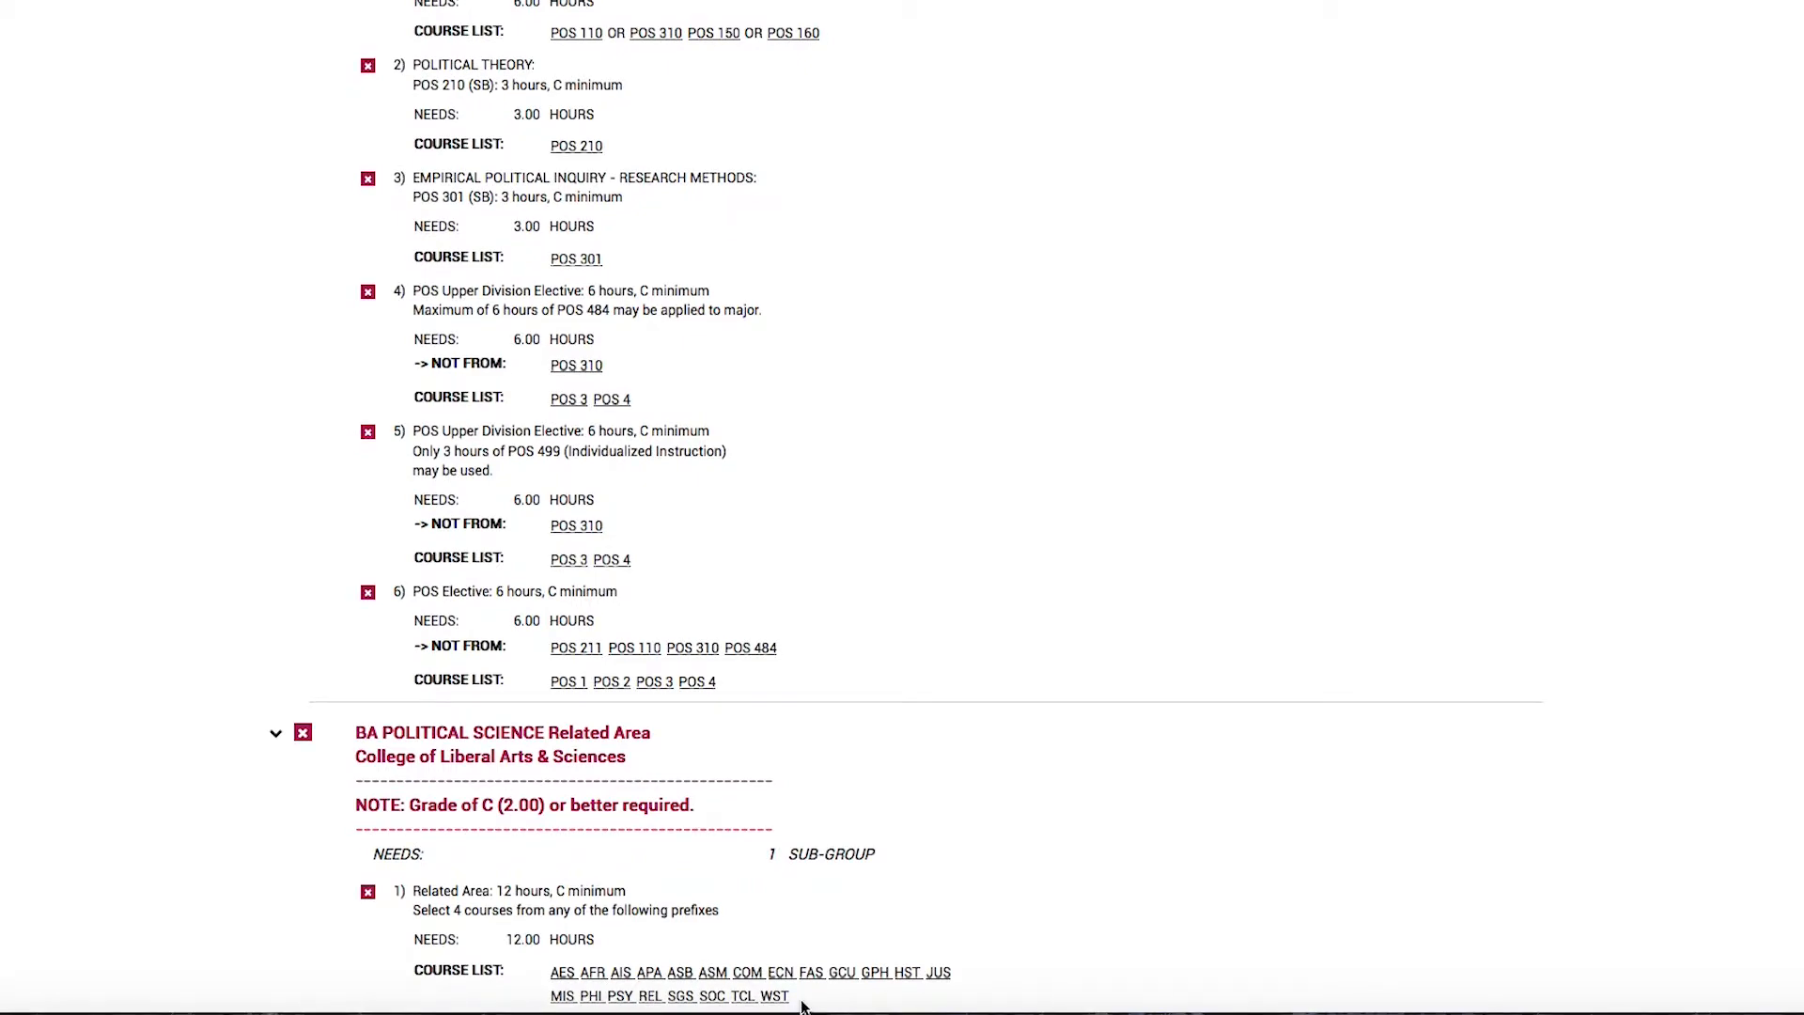
pyautogui.scroll(-3)
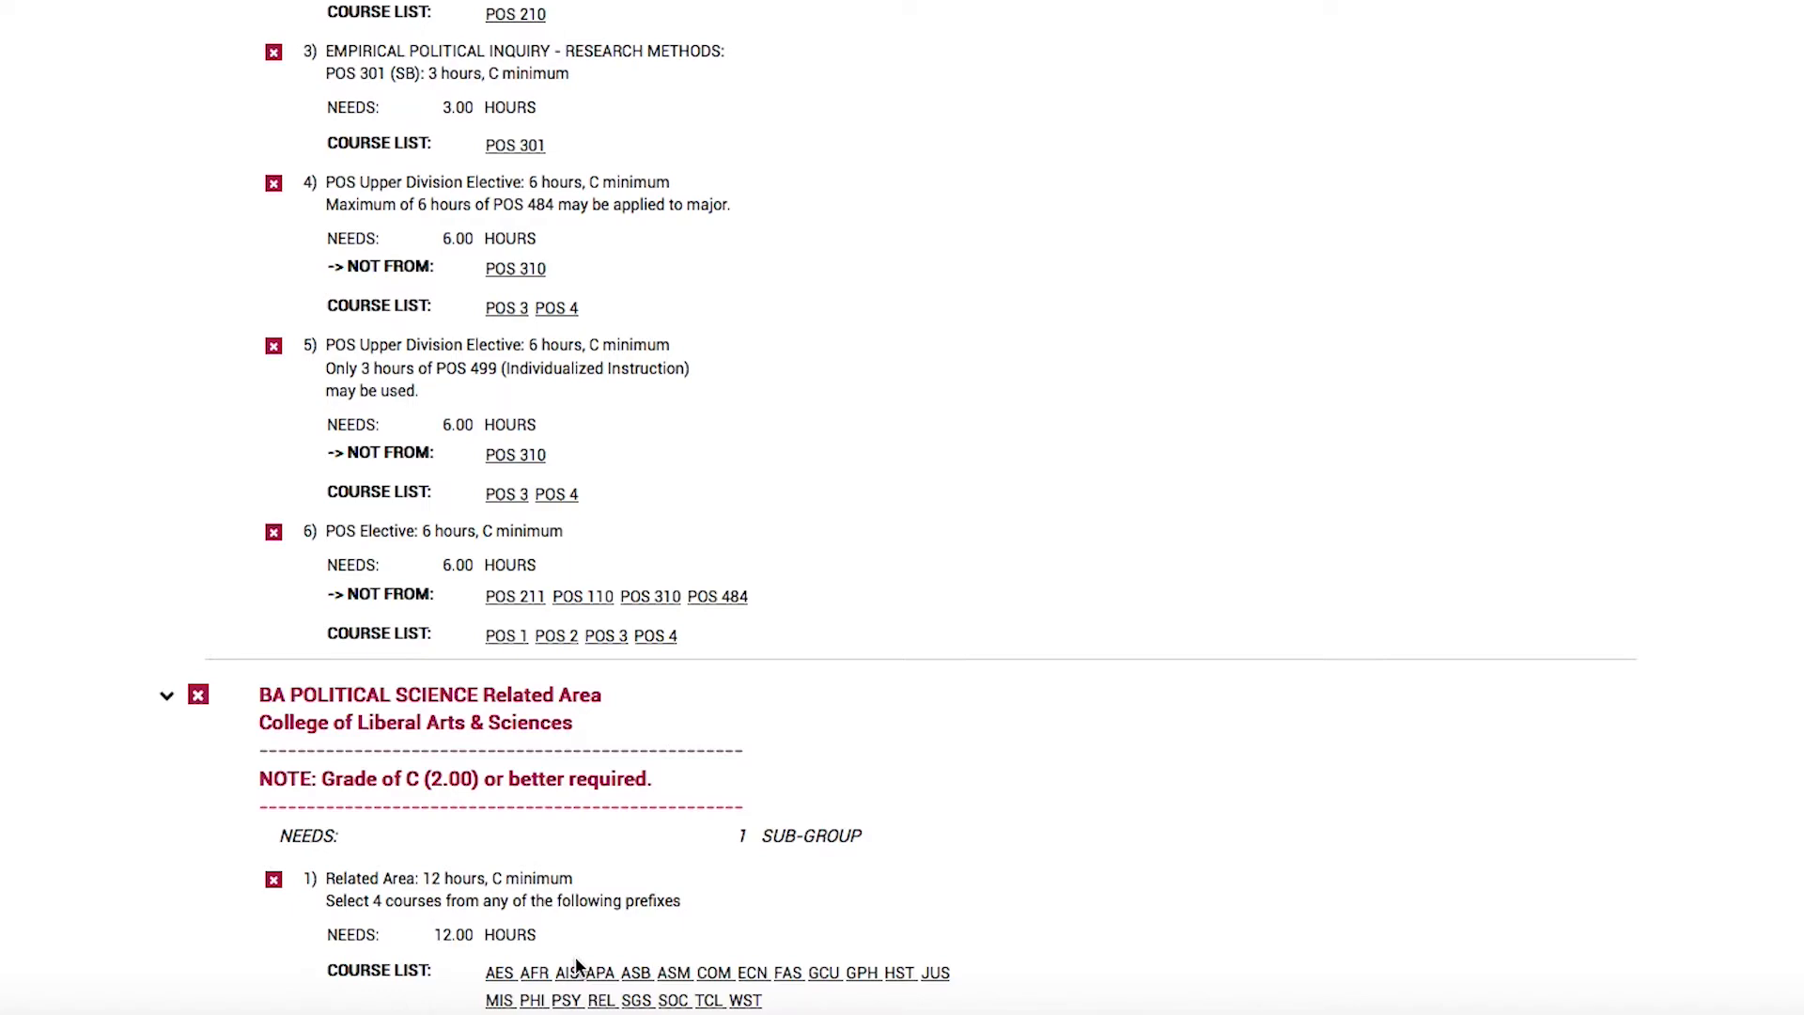
pyautogui.scroll(-3)
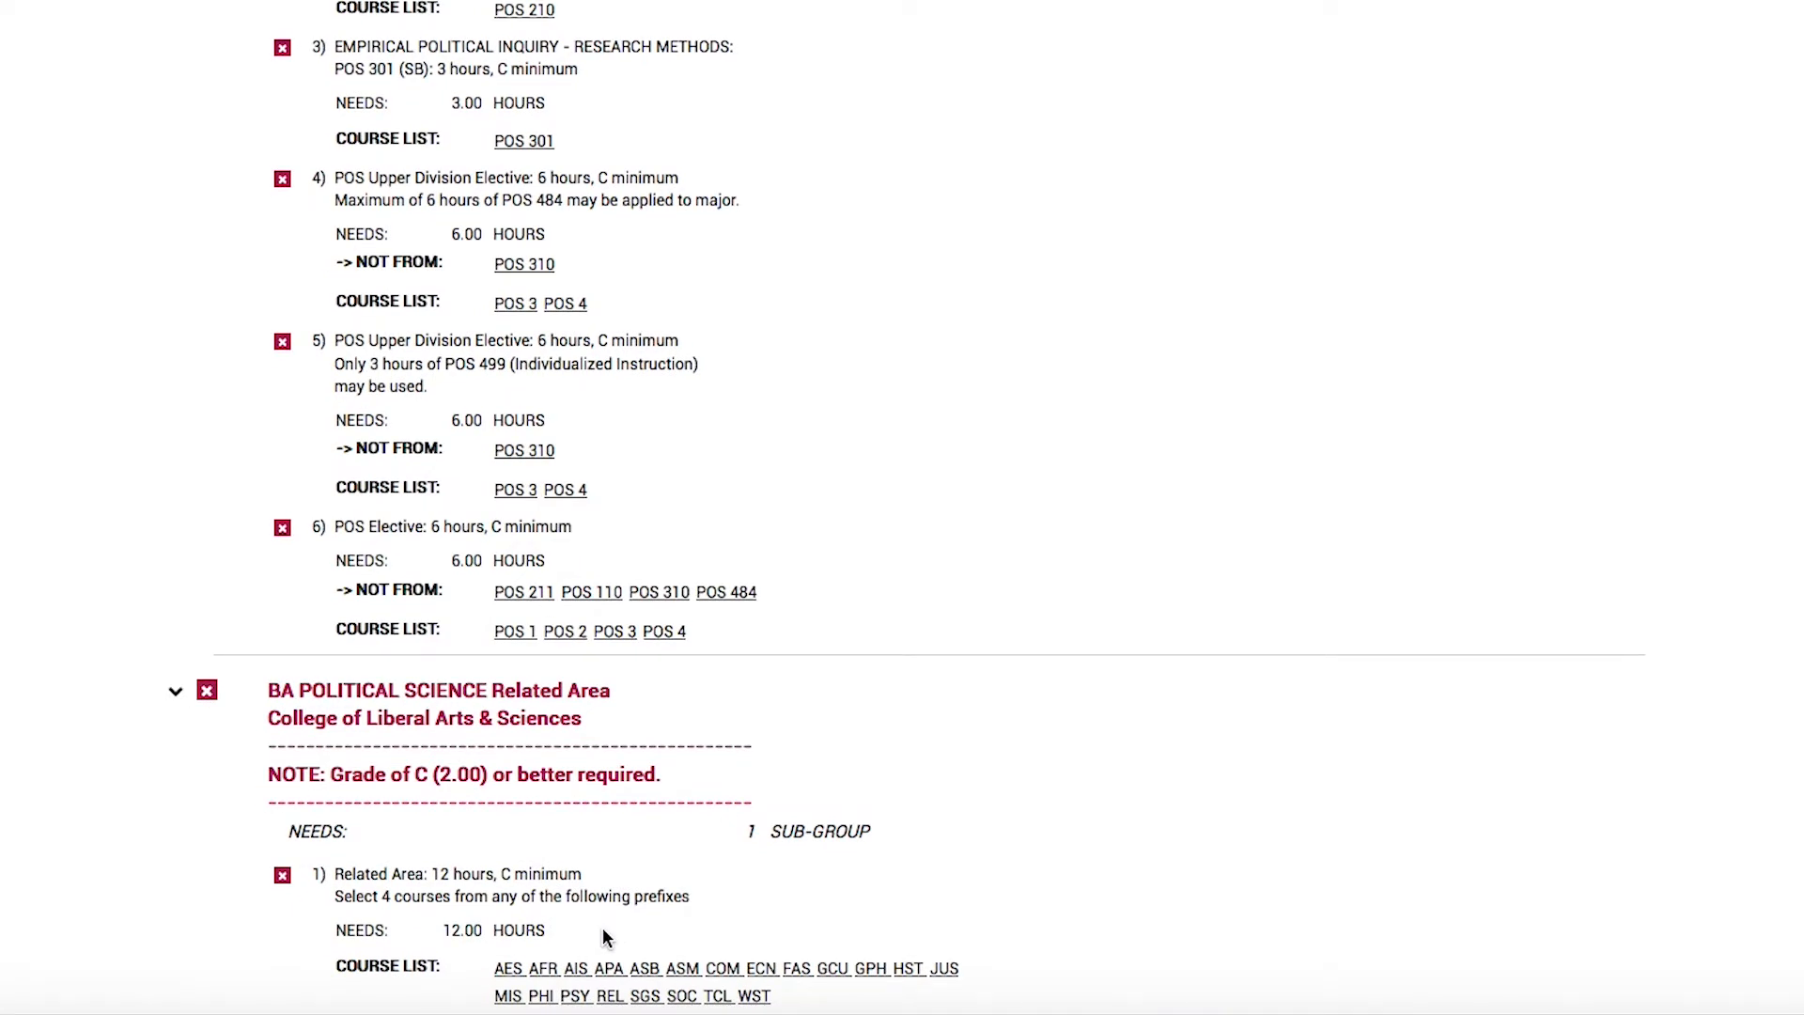
pyautogui.moveTo(690, 1007)
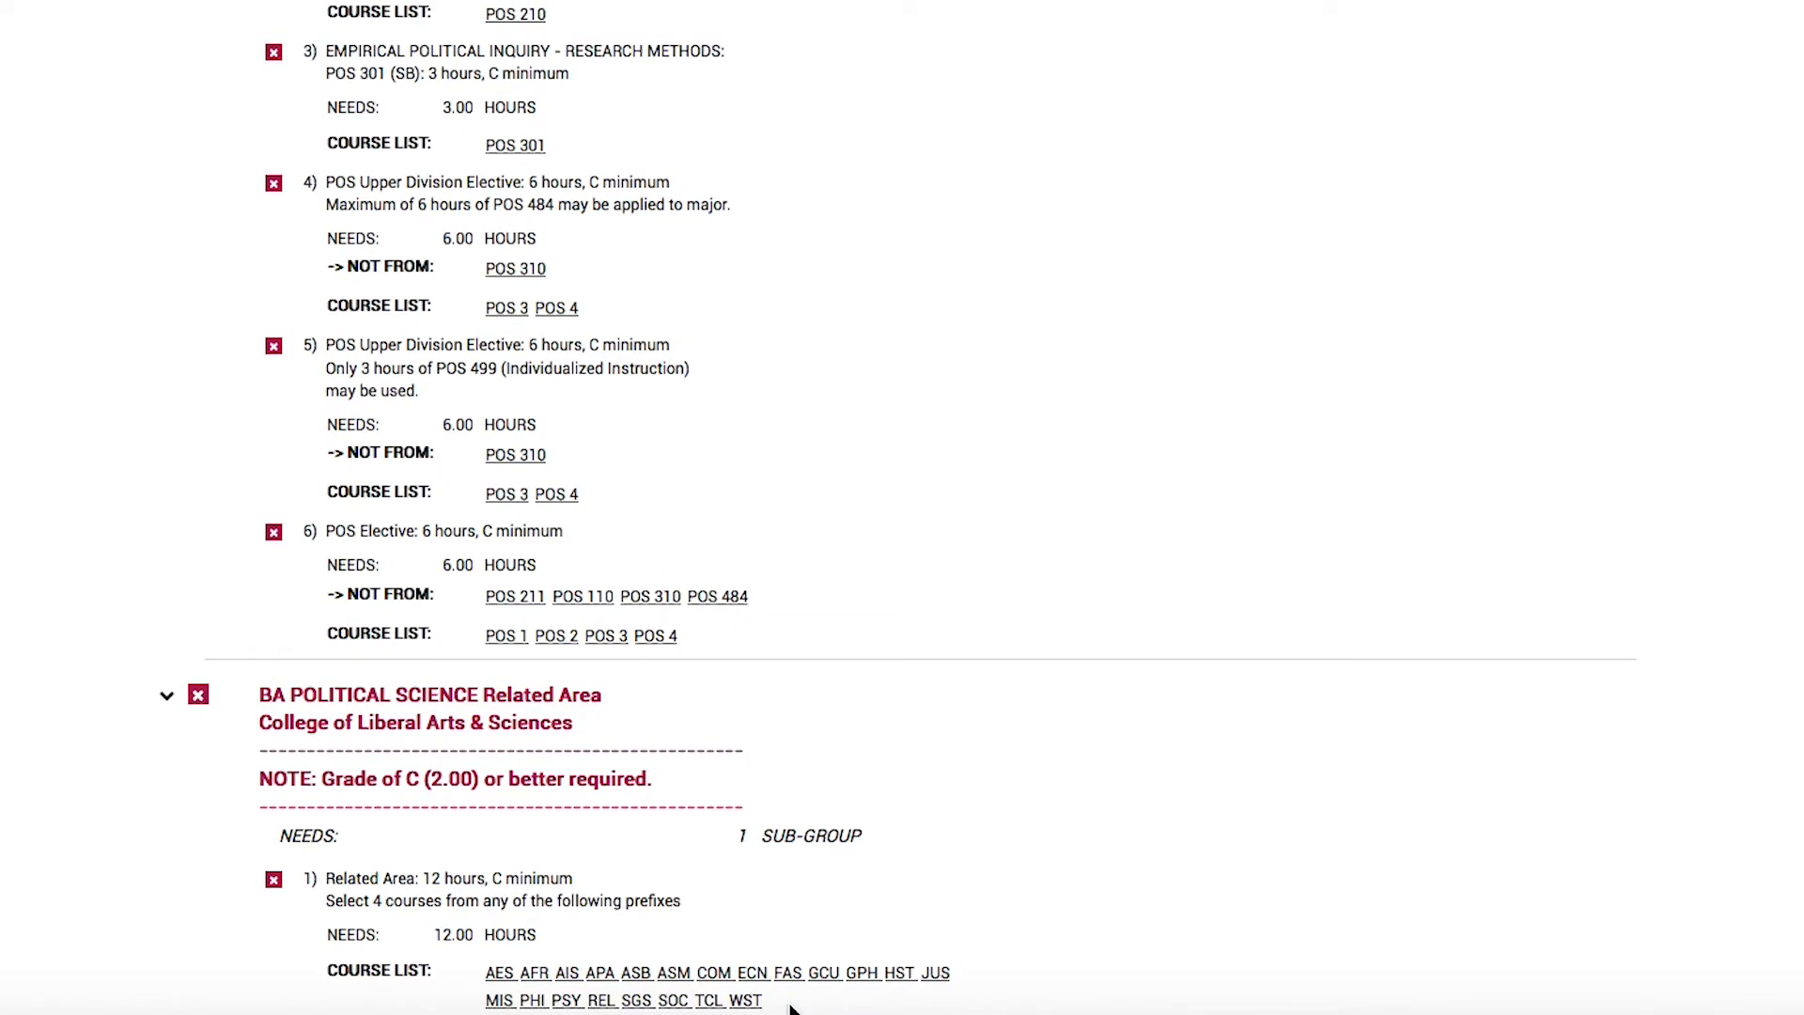
pyautogui.scroll(3)
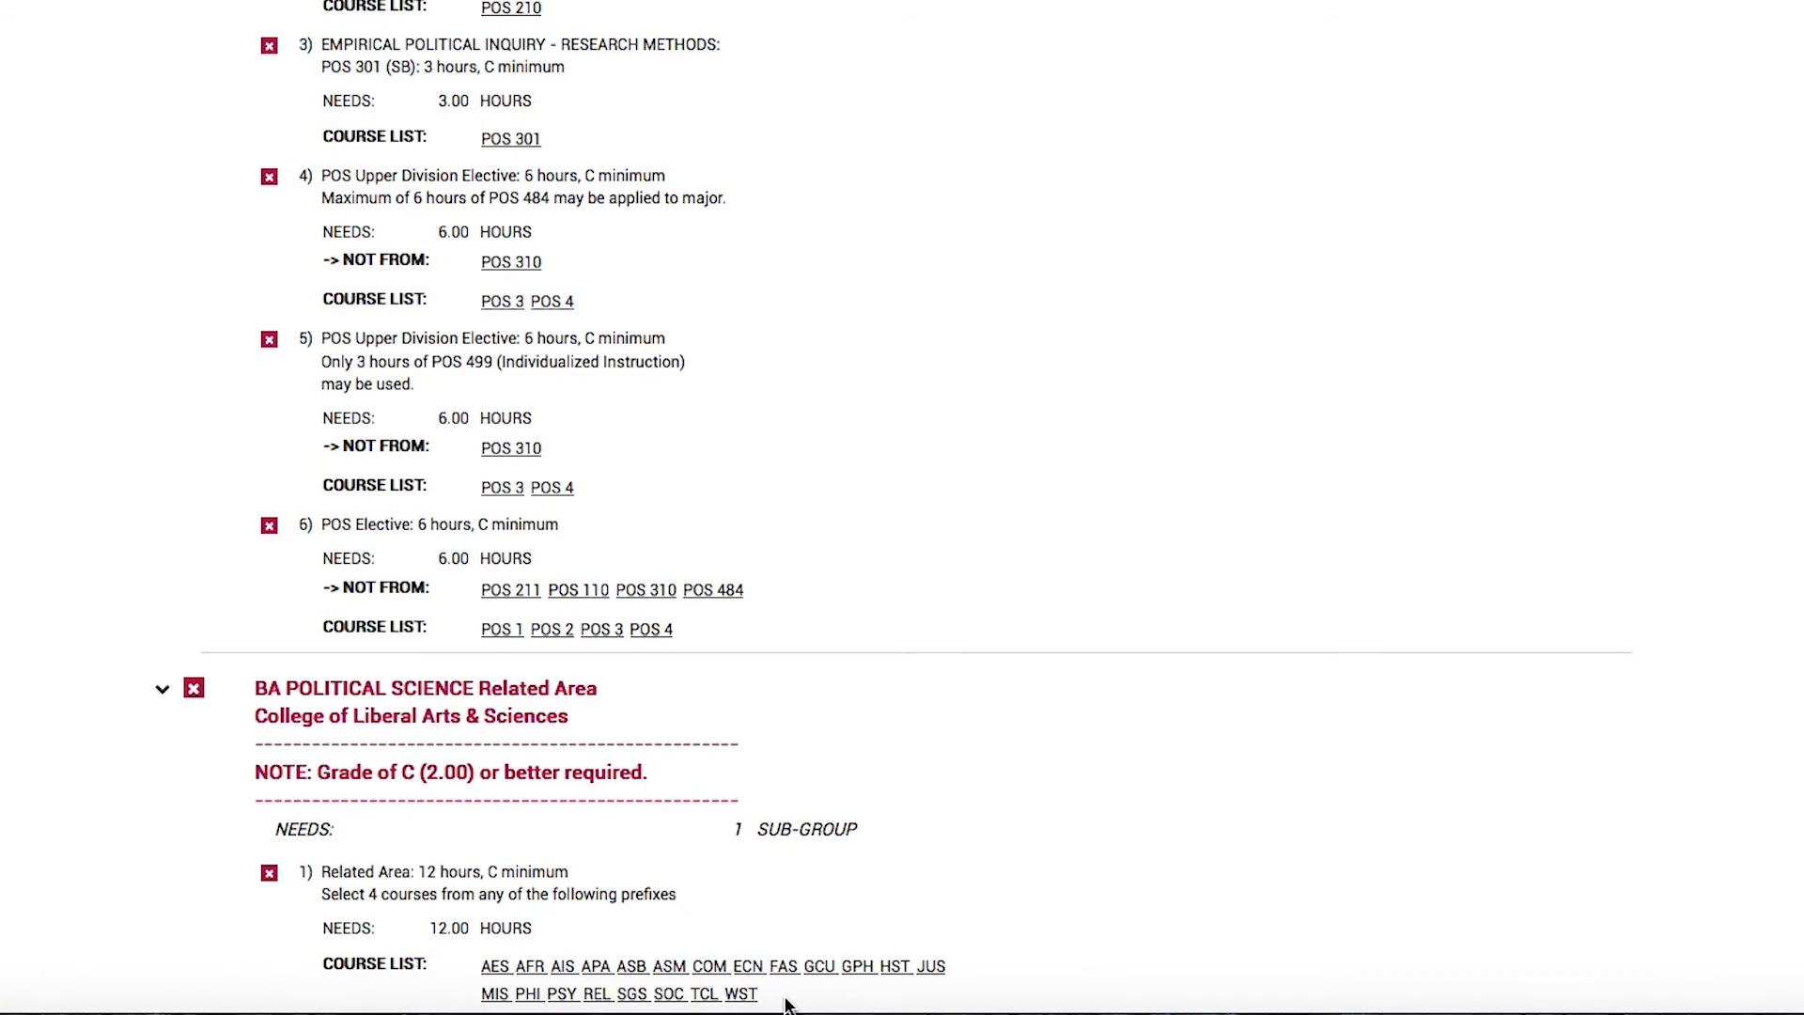